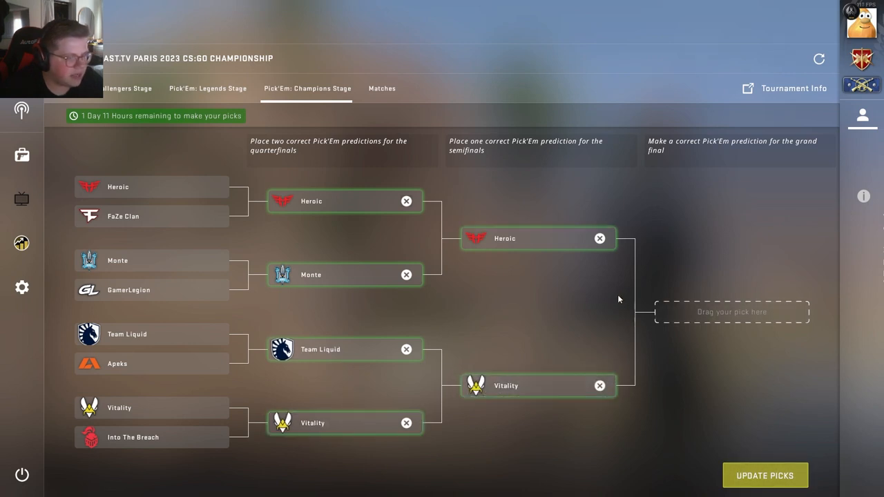
pyautogui.moveTo(568, 411)
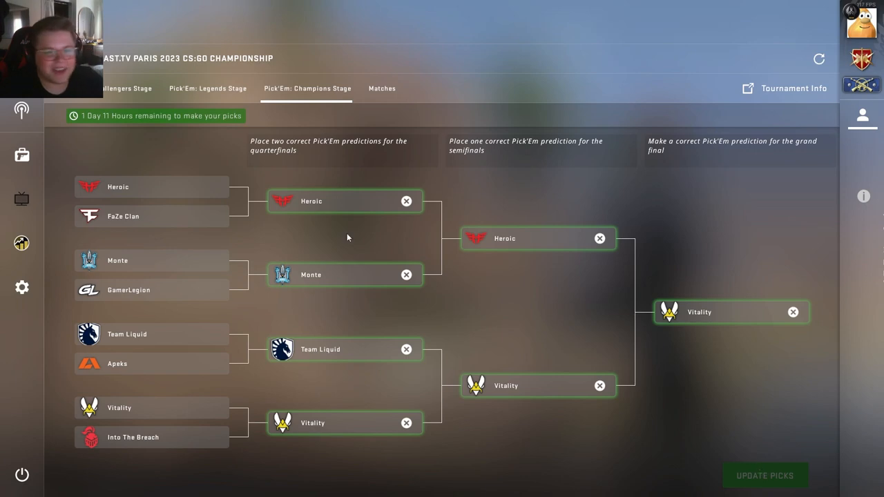
# - Review the locked Legends Stage Pick'Em picks, then return to the Champions Stage bracket
pyautogui.click(207, 88)
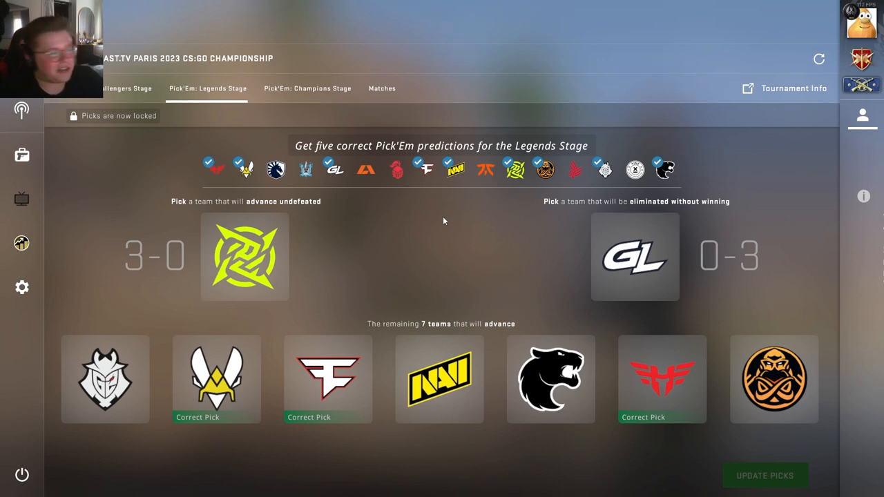
pyautogui.moveTo(311, 98)
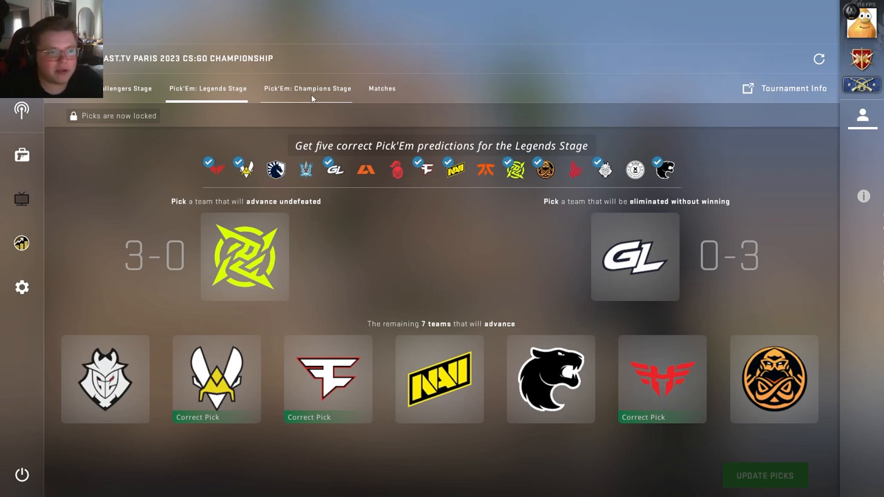
pyautogui.moveTo(398, 399)
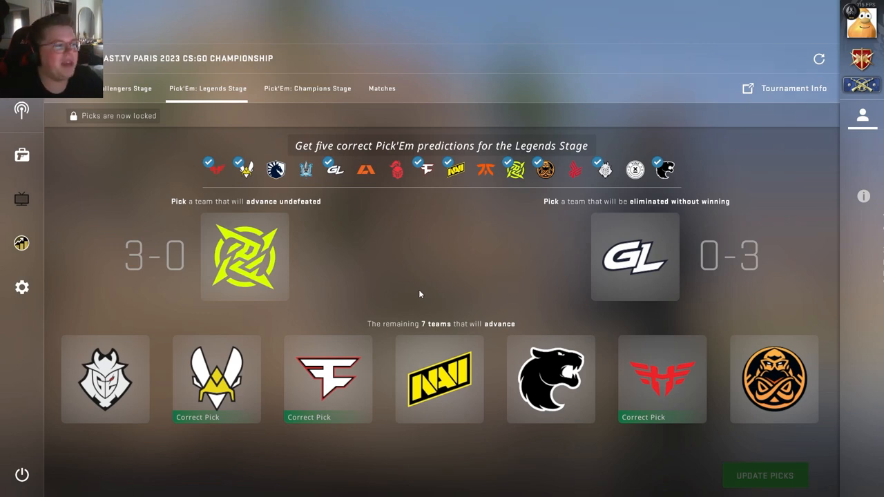
pyautogui.moveTo(398, 294)
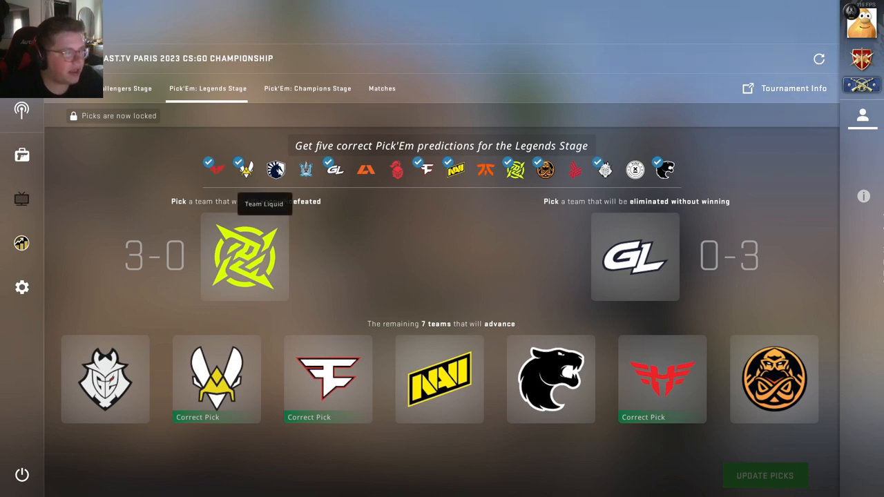
pyautogui.moveTo(265, 345)
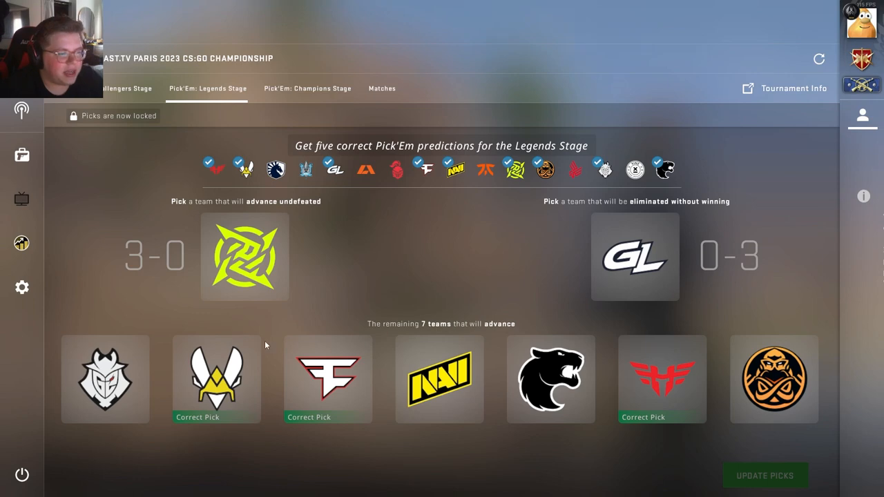
pyautogui.moveTo(683, 331)
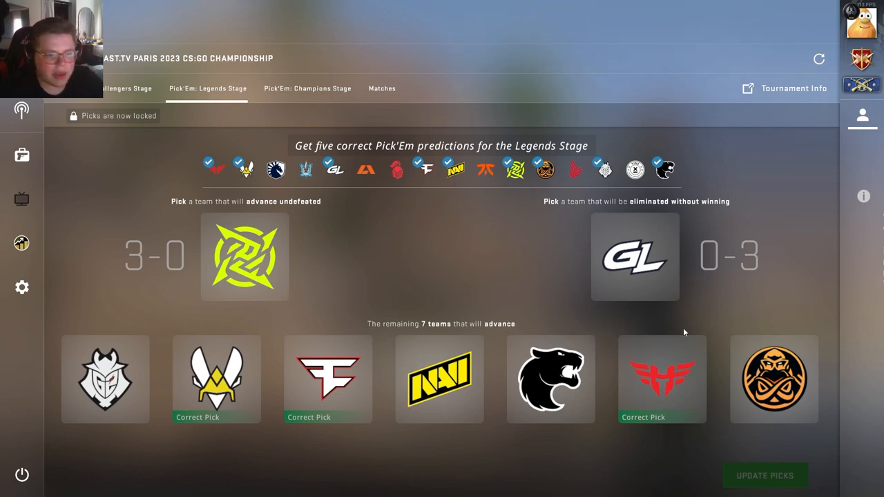
pyautogui.moveTo(411, 248)
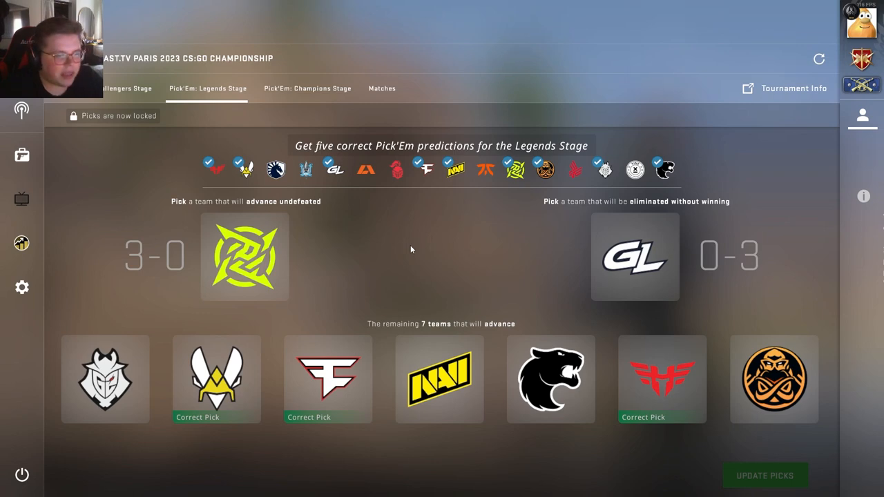
pyautogui.moveTo(393, 242)
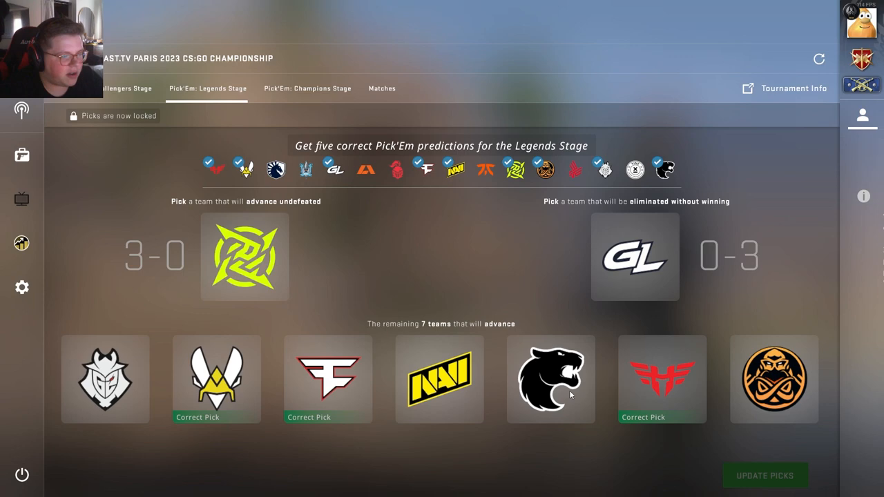
pyautogui.moveTo(677, 458)
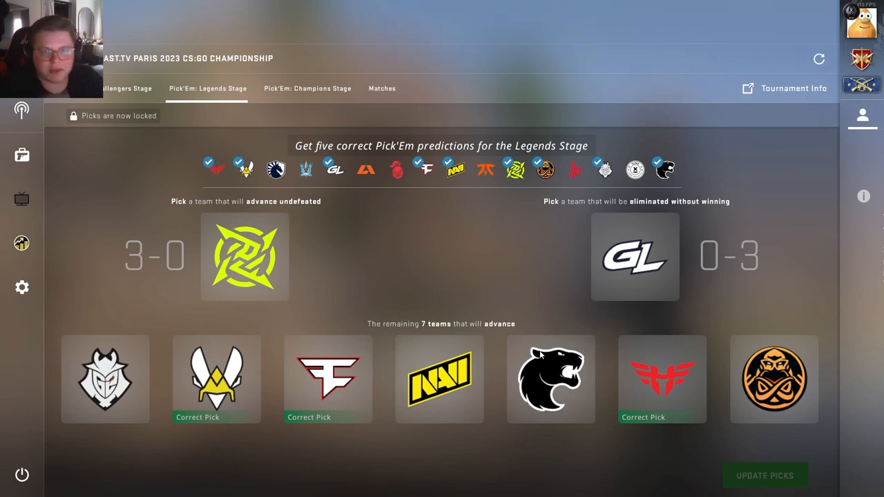
pyautogui.moveTo(722, 300)
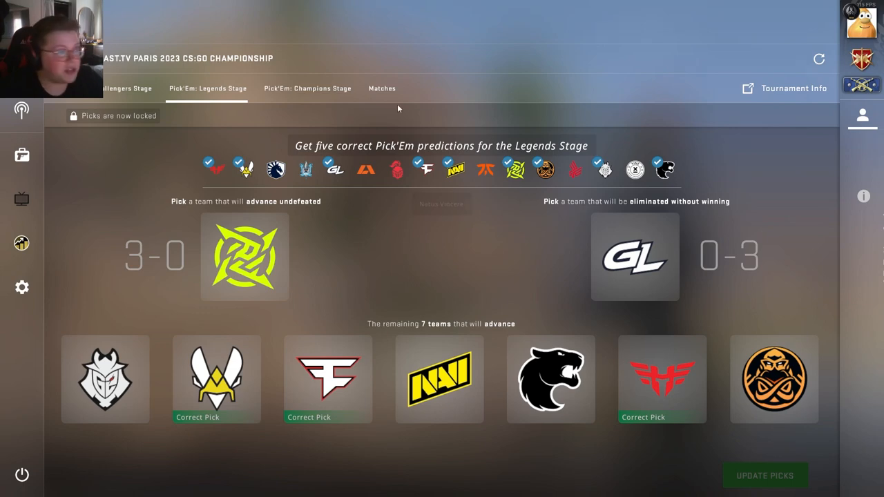
pyautogui.click(307, 88)
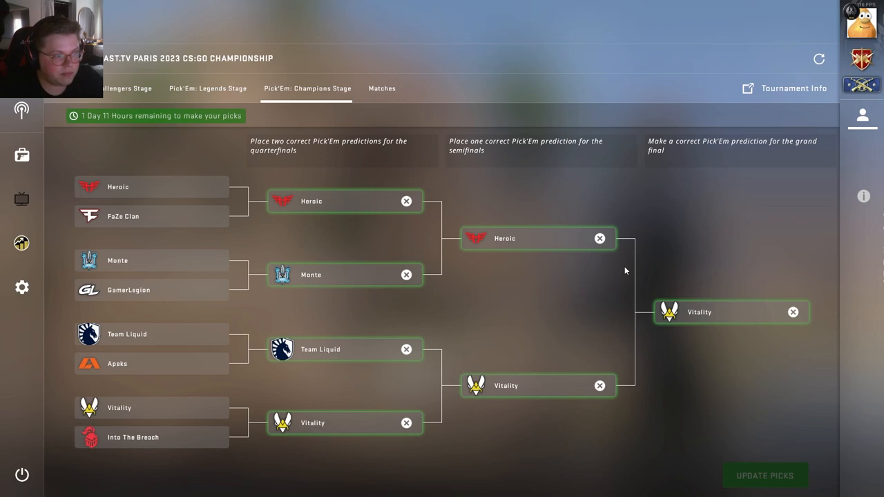
# - Glance at the Matches list, then reopen the Champions Stage Pick'Em page
pyautogui.click(381, 89)
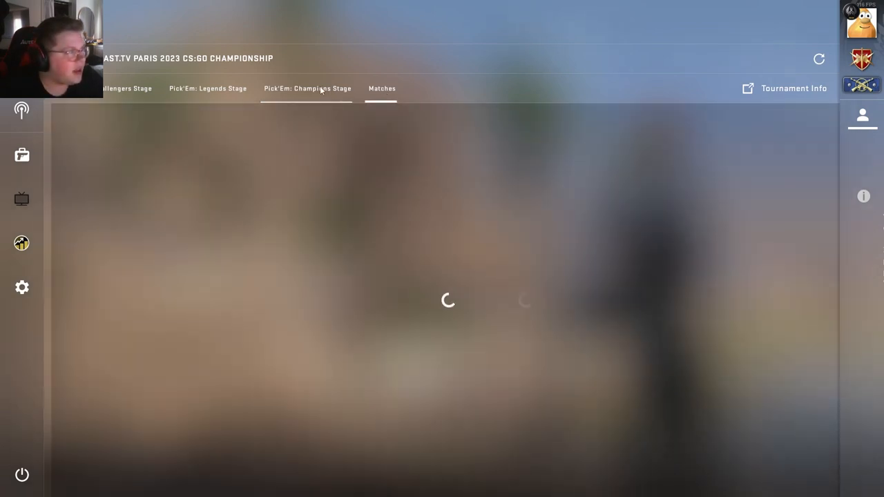
pyautogui.click(307, 88)
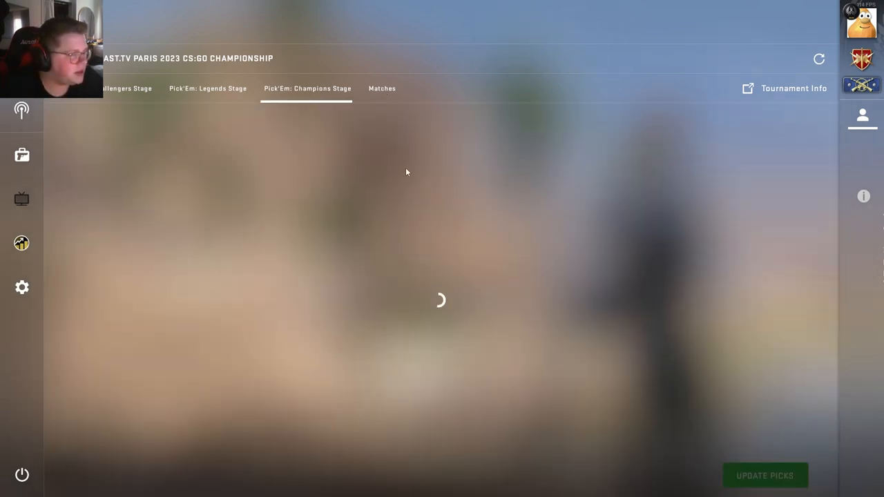